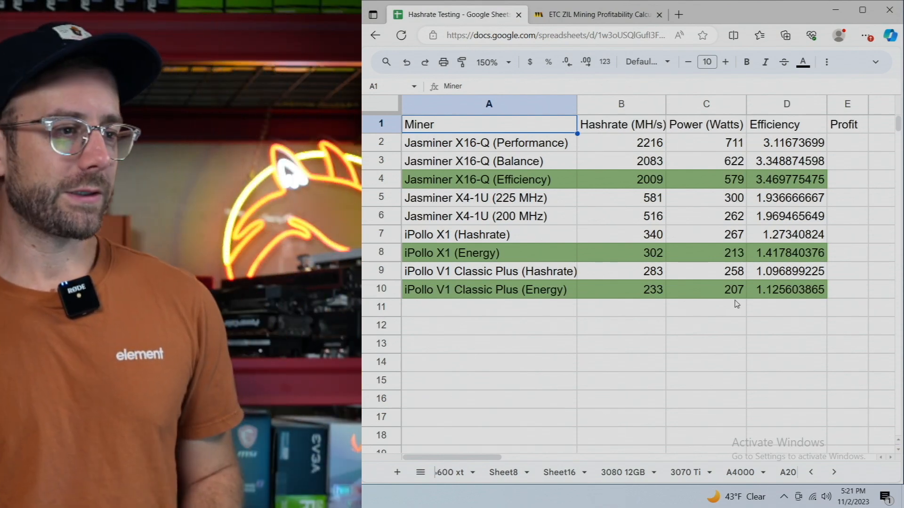
pyautogui.moveTo(717, 314)
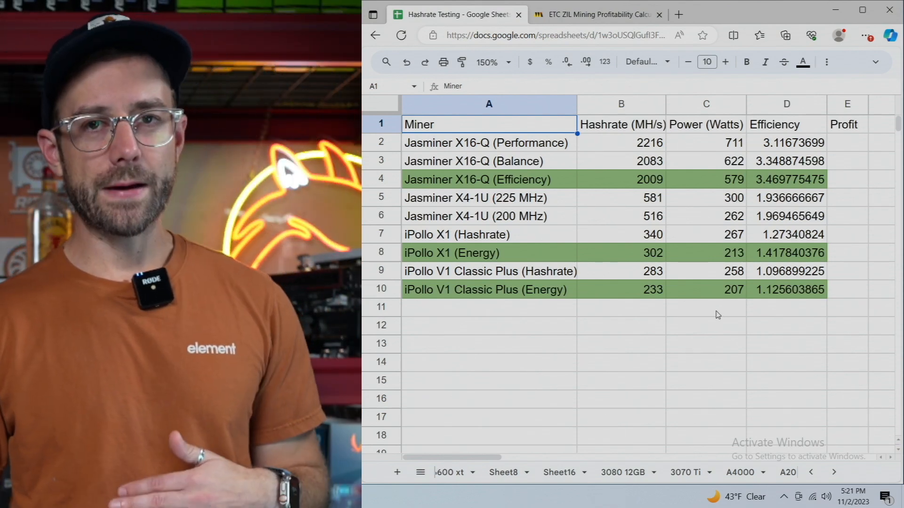
pyautogui.moveTo(721, 317)
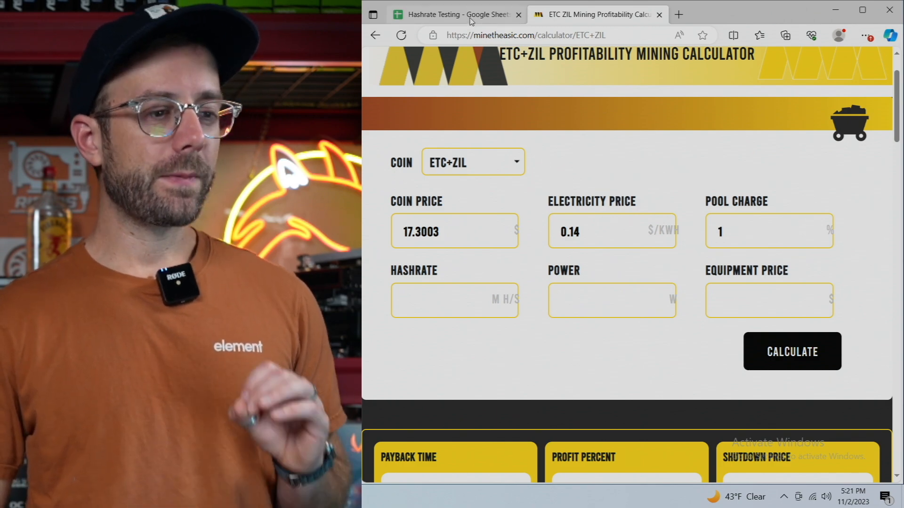
pyautogui.click(456, 14)
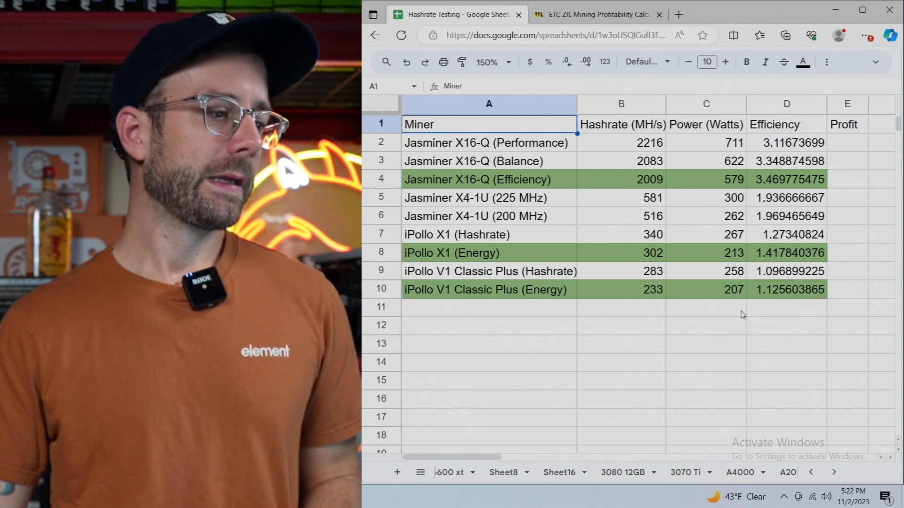
pyautogui.moveTo(685, 214)
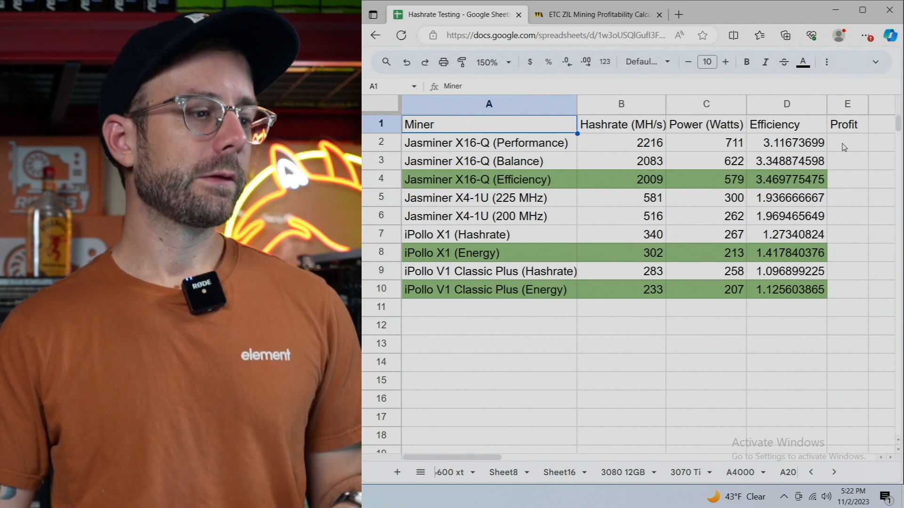
pyautogui.moveTo(659, 152)
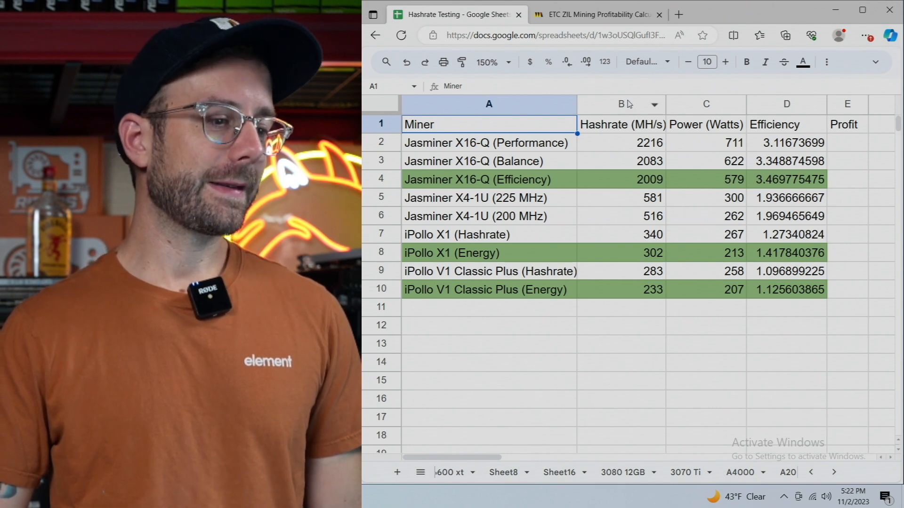
pyautogui.moveTo(604, 21)
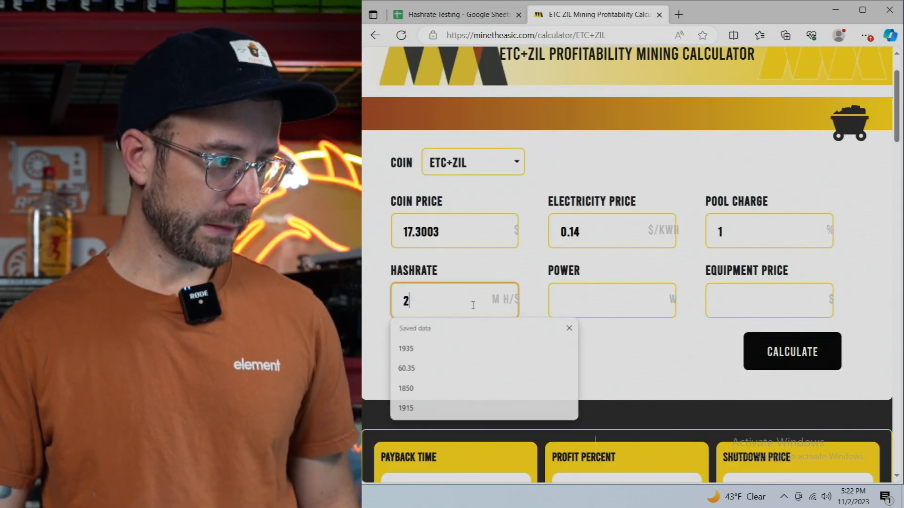
# Step: Enter 2216 MH/s and 711 W for the X16-Q Performance mode, giving $4.69 daily profit
pyautogui.write('216')
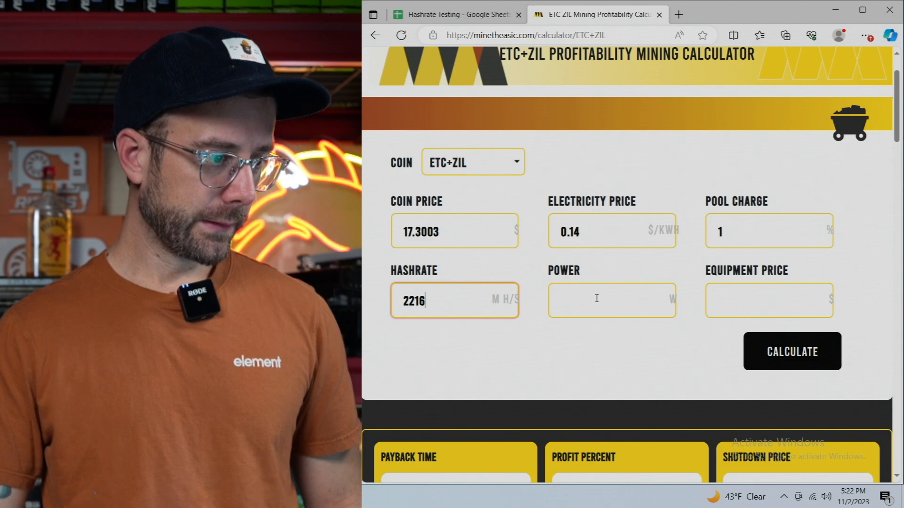
pyautogui.write('711')
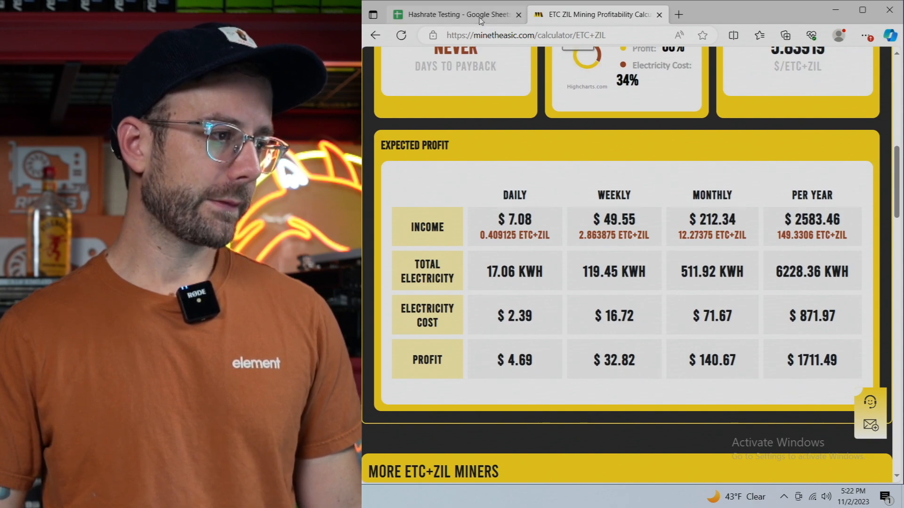
pyautogui.click(460, 14)
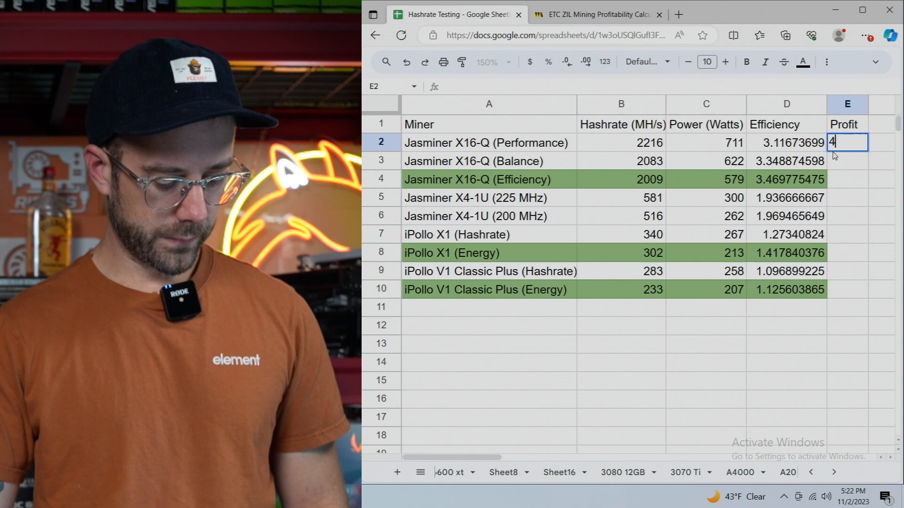
# Step: Record 4.69 in E2 as the X16-Q Performance profit
pyautogui.write('.69')
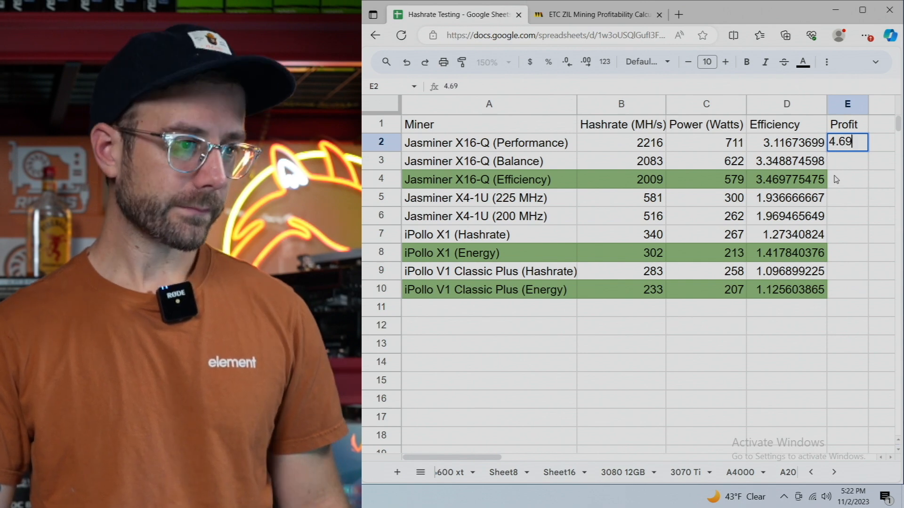
pyautogui.press('Enter')
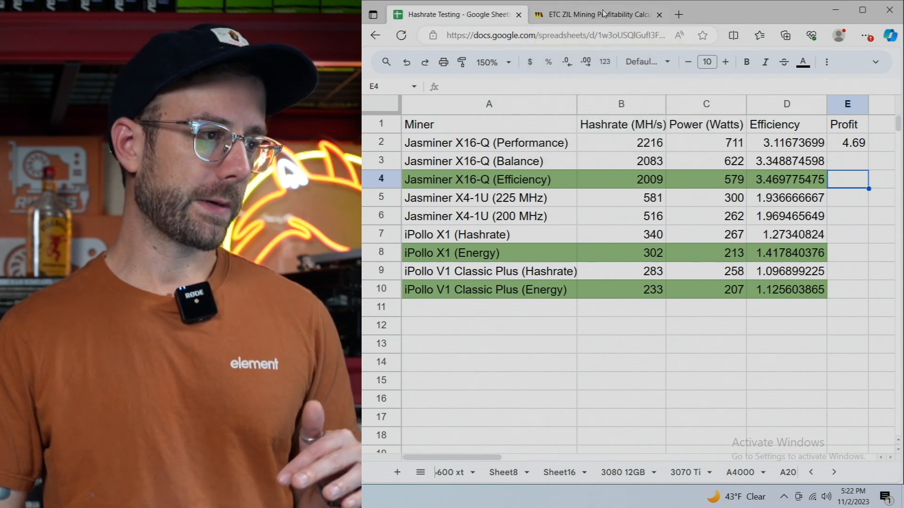
pyautogui.click(599, 14)
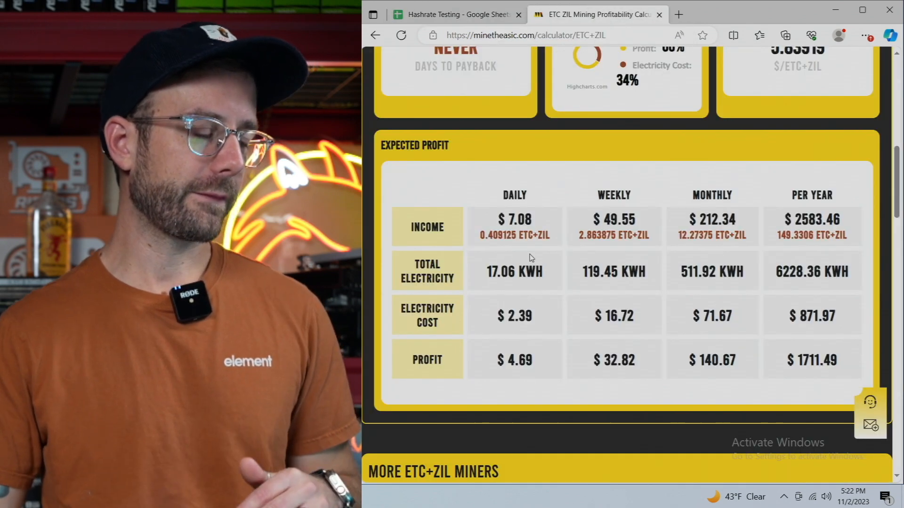
# Step: Calculate the X16-Q Efficiency profit at 2009 MH/s and 579 W, showing $4.47 daily
pyautogui.scroll(3)
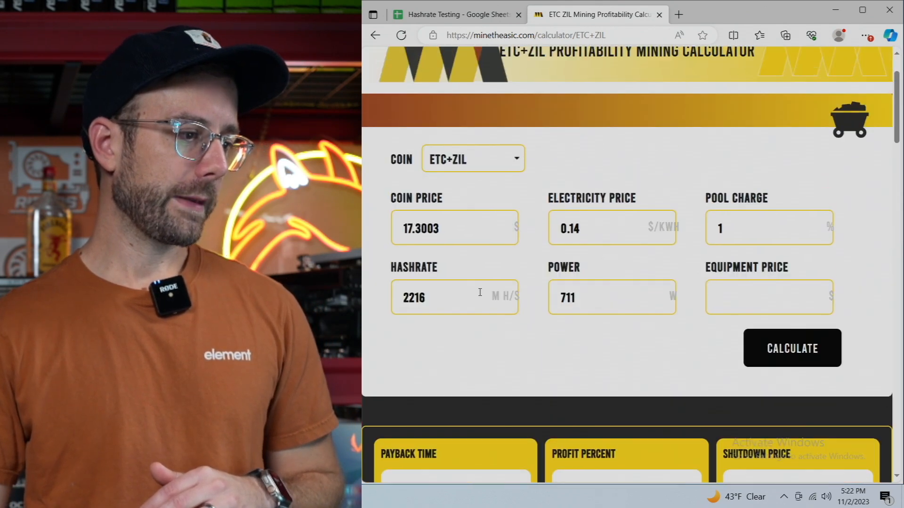
pyautogui.write('2009')
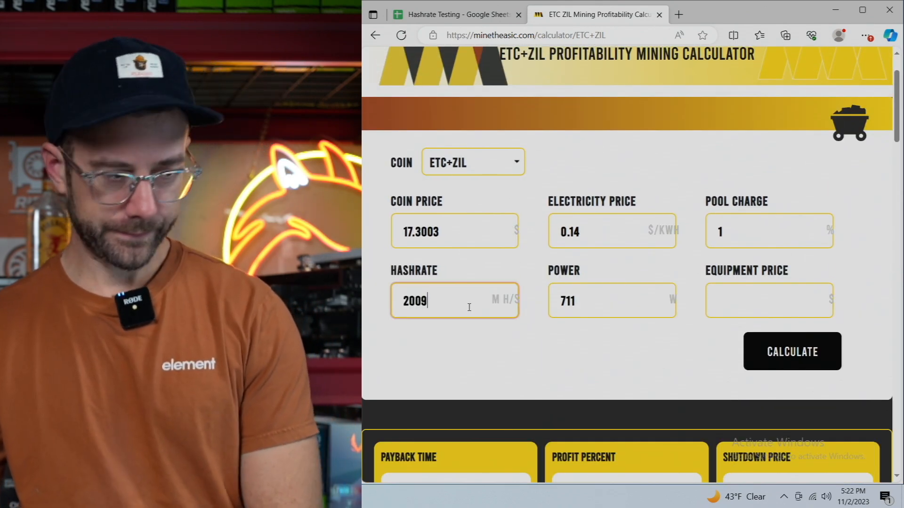
pyautogui.write('579')
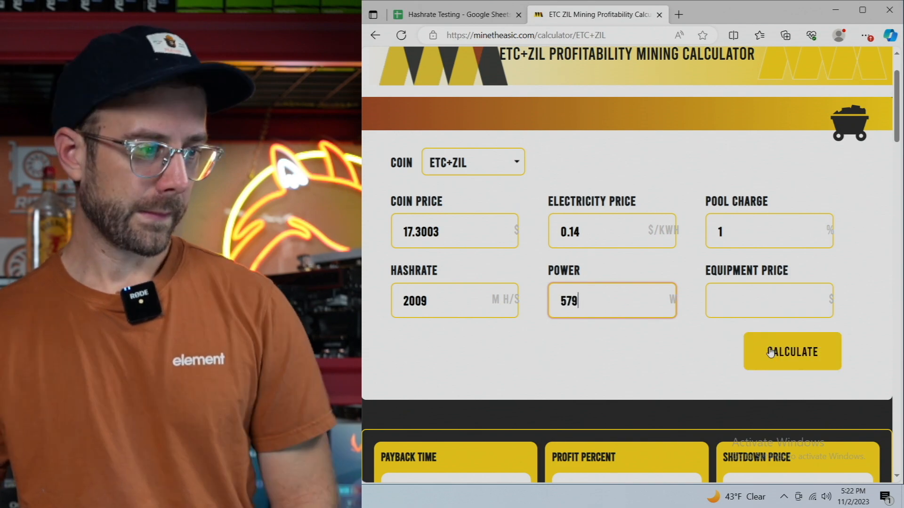
pyautogui.click(793, 352)
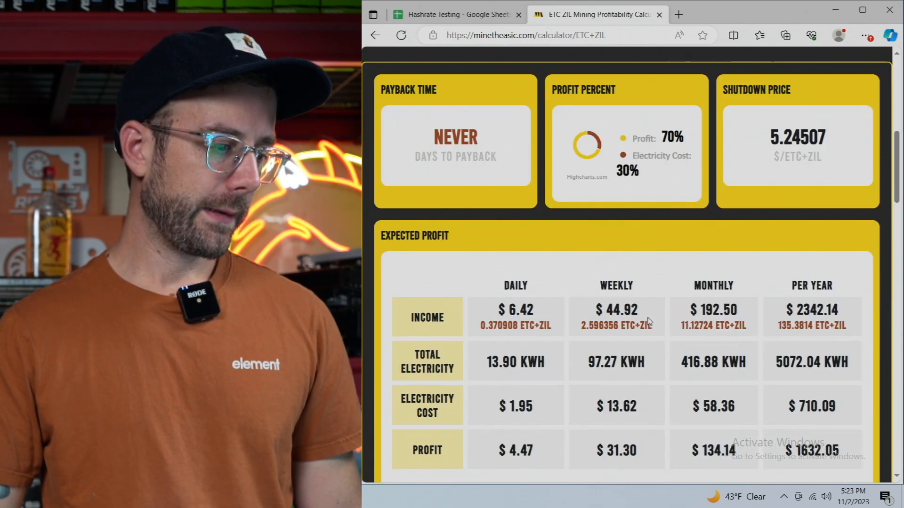
pyautogui.click(458, 15)
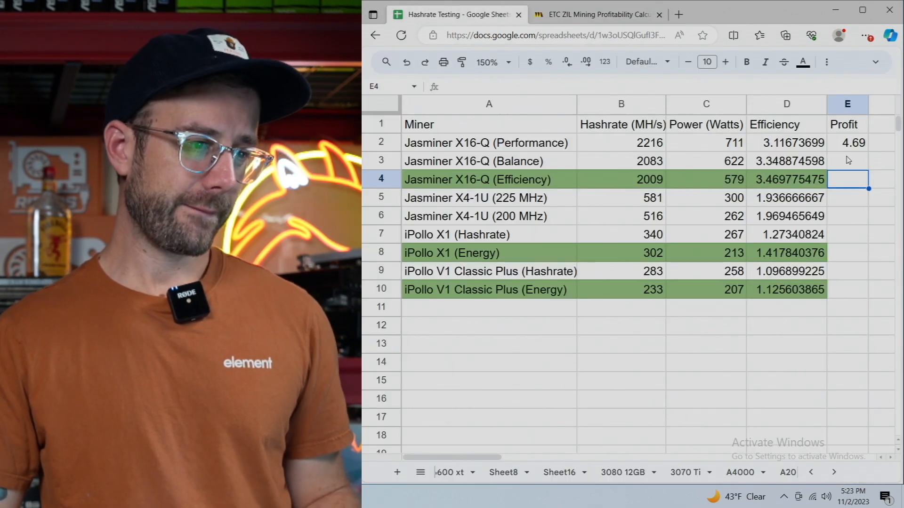
pyautogui.write('4')
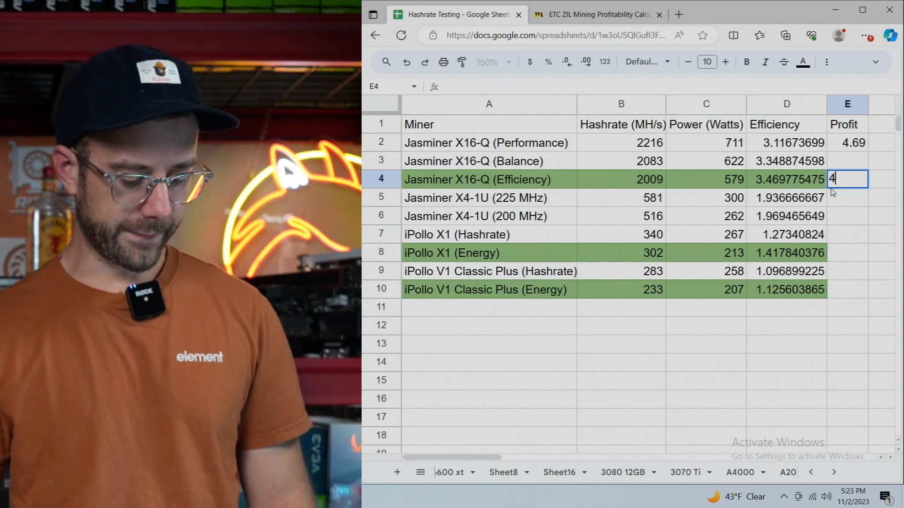
pyautogui.write('.47')
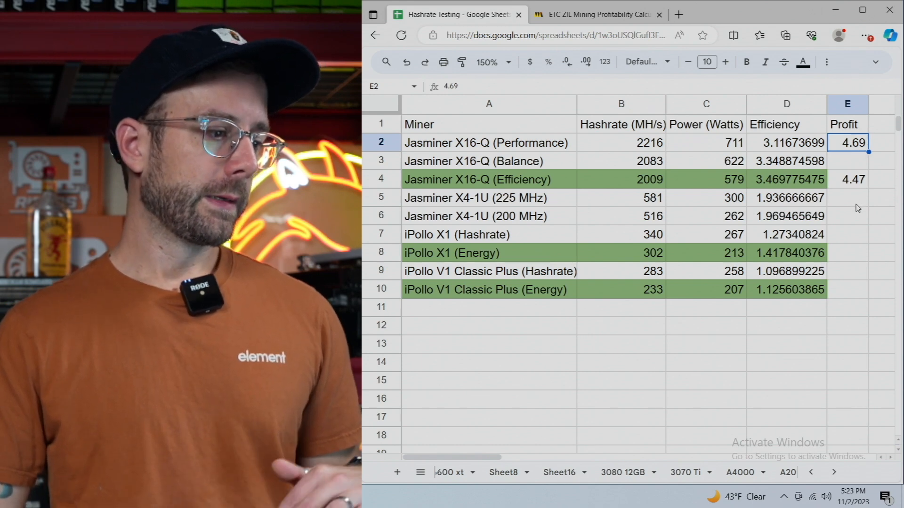
pyautogui.moveTo(847, 242)
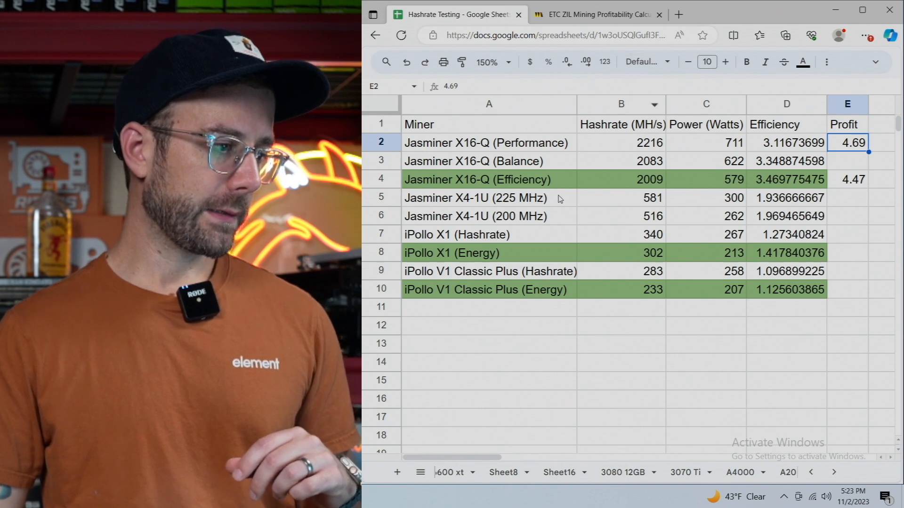
pyautogui.moveTo(529, 239)
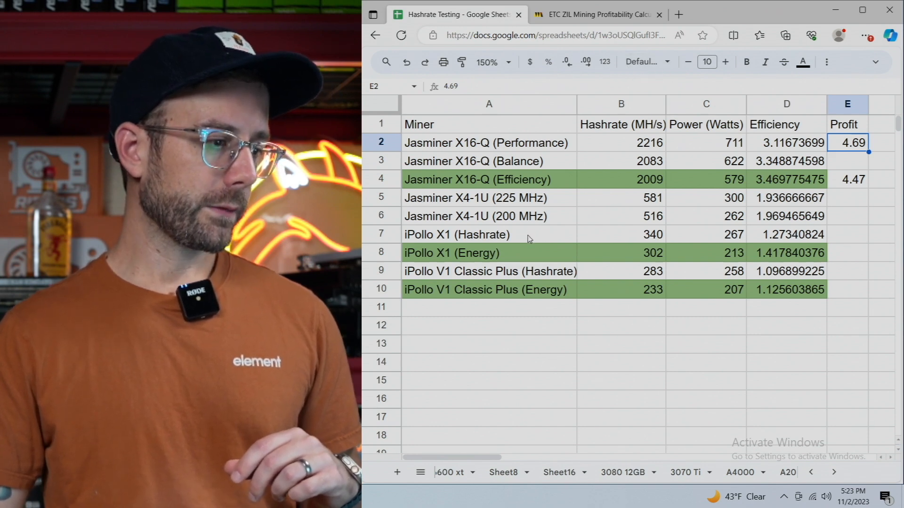
pyautogui.click(622, 235)
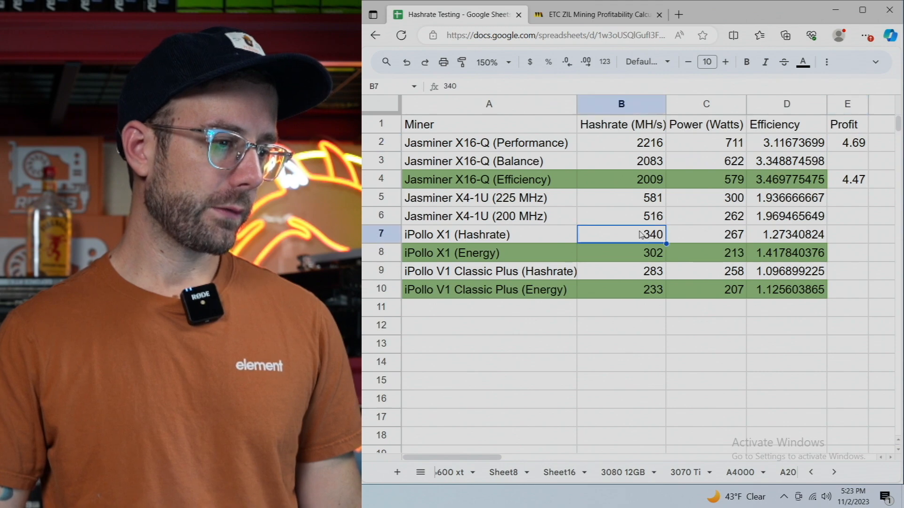
pyautogui.moveTo(580, 17)
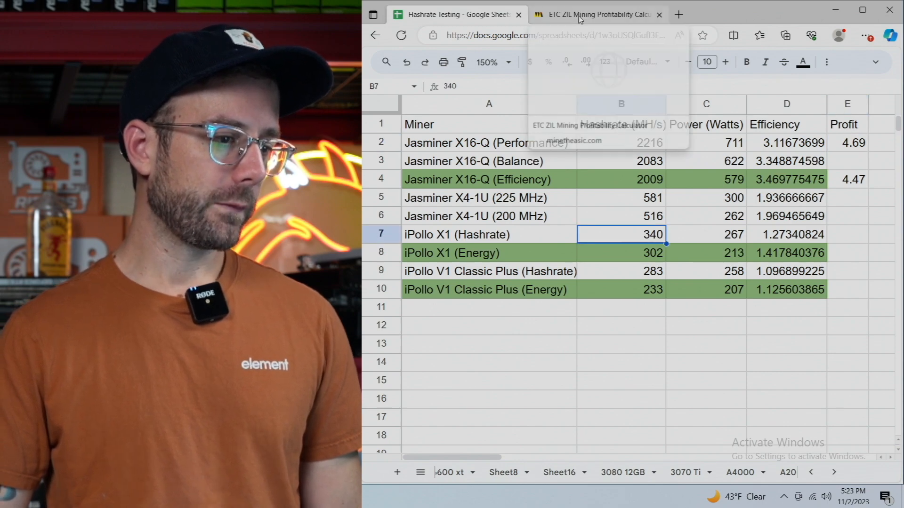
# Step: Calculate profit for 340 MH/s at 267 W and enter 0.19 in E7 for iPollo X1 (Hashrate)
pyautogui.click(602, 14)
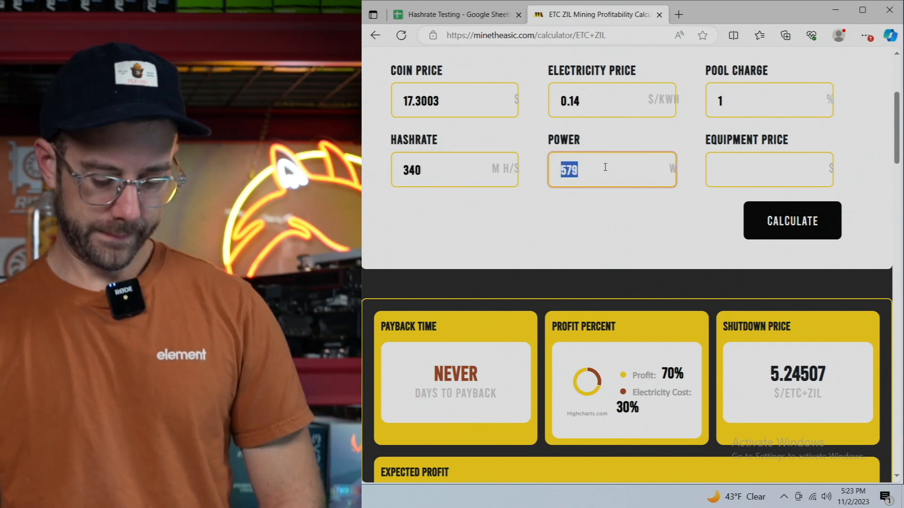
pyautogui.write('267')
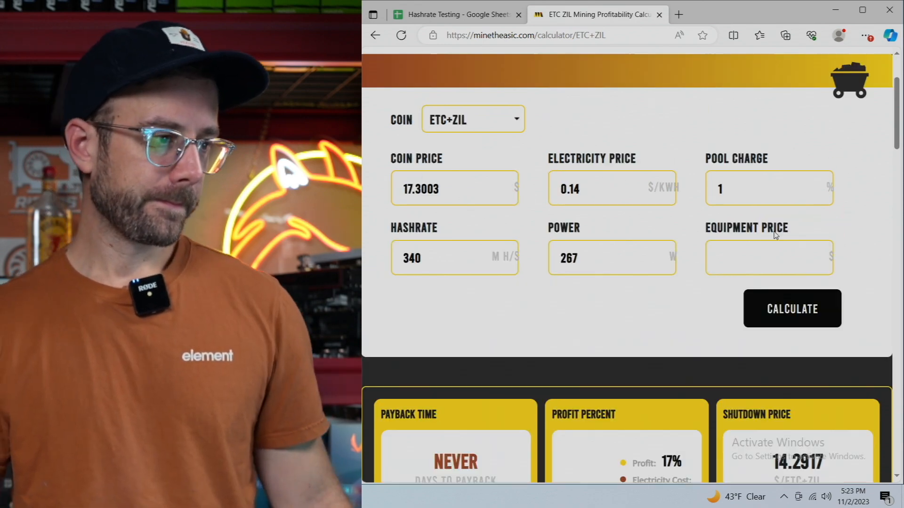
pyautogui.scroll(-3)
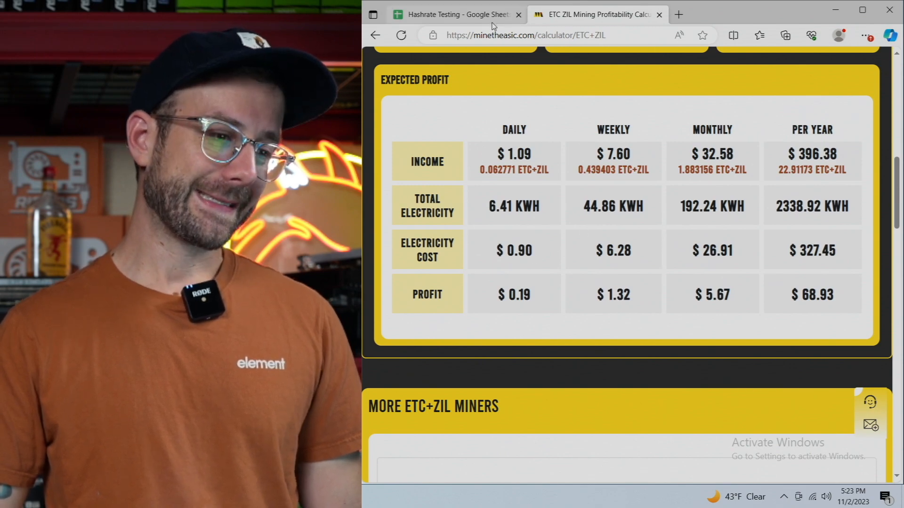
pyautogui.click(455, 14)
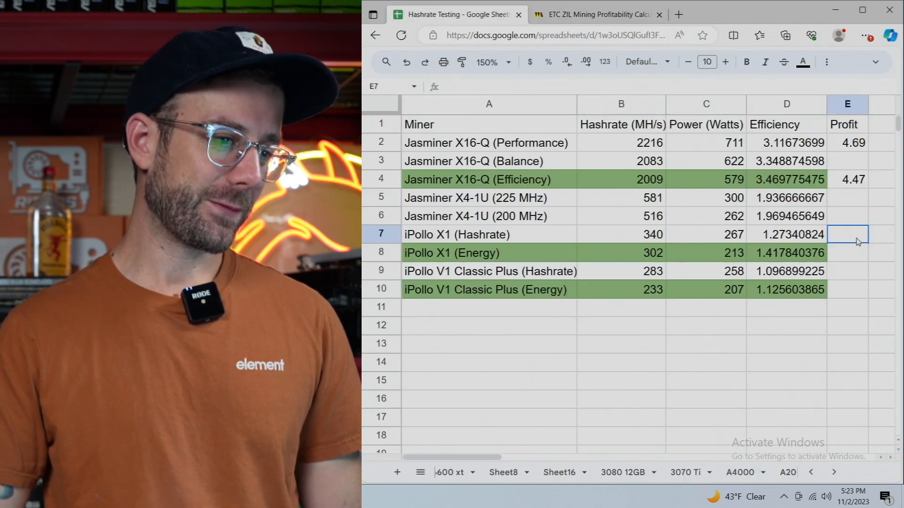
pyautogui.write('.19')
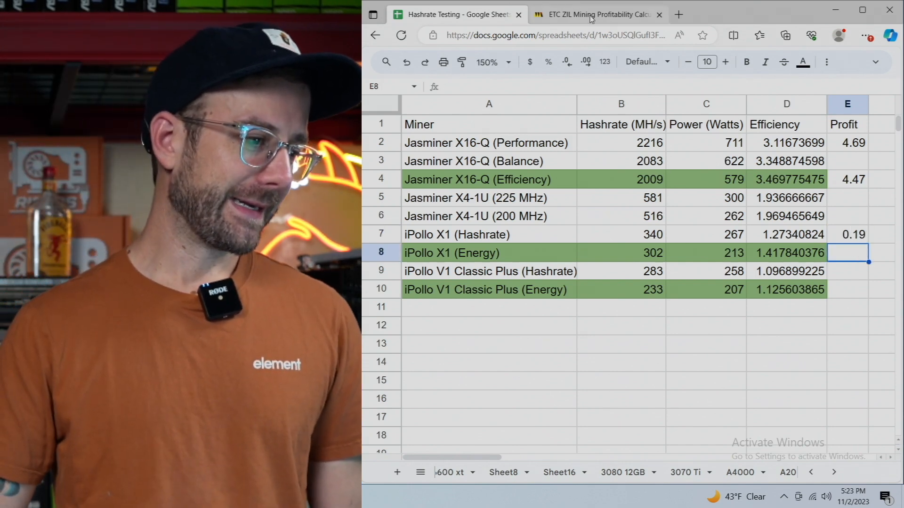
pyautogui.click(593, 14)
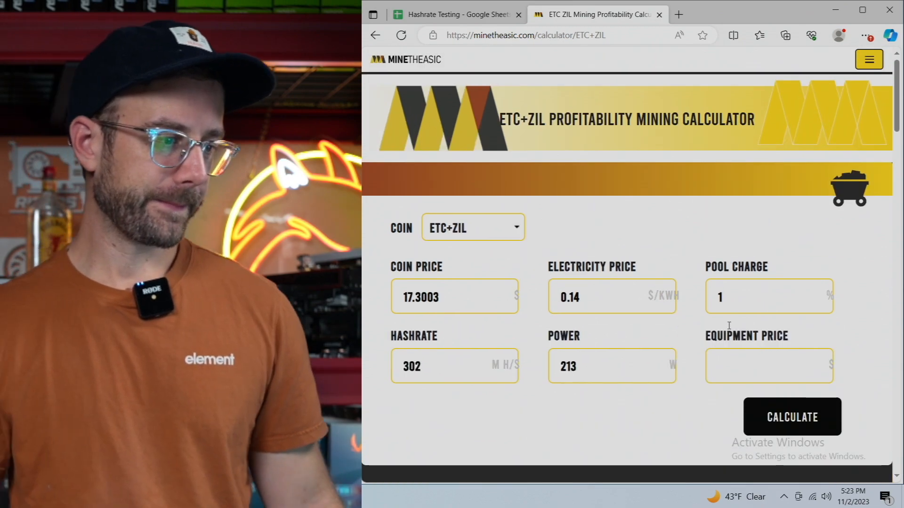
# Step: Calculate profit for 302 MH/s at 213 W and enter 0.25 in E8 for iPollo X1 (Energy)
pyautogui.click(792, 416)
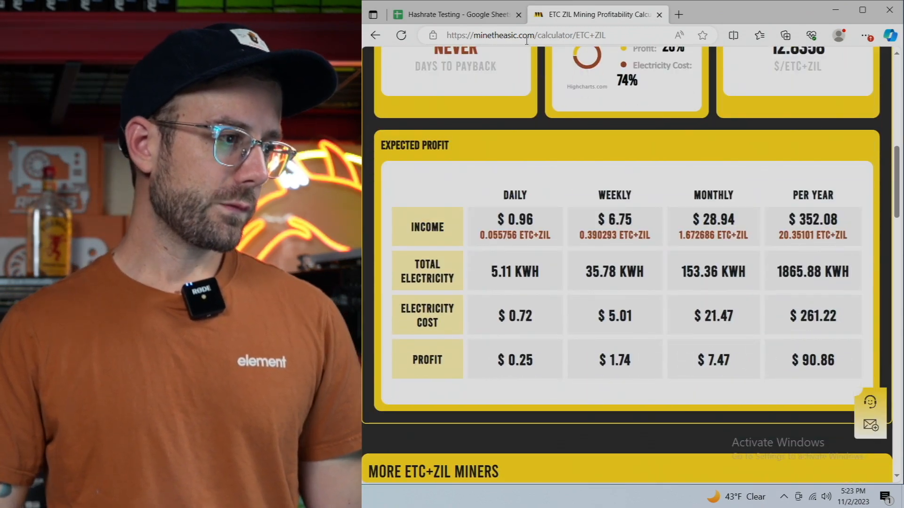
pyautogui.click(458, 14)
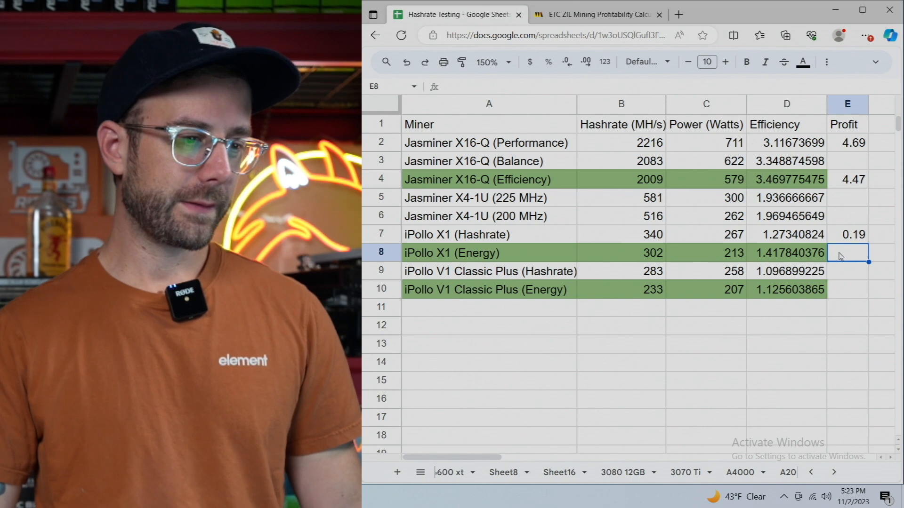
pyautogui.write('.25')
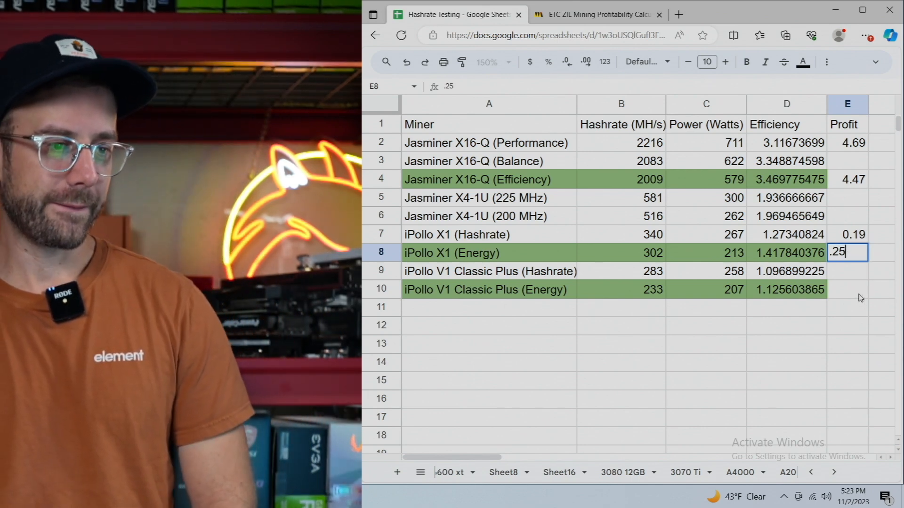
pyautogui.press('Enter')
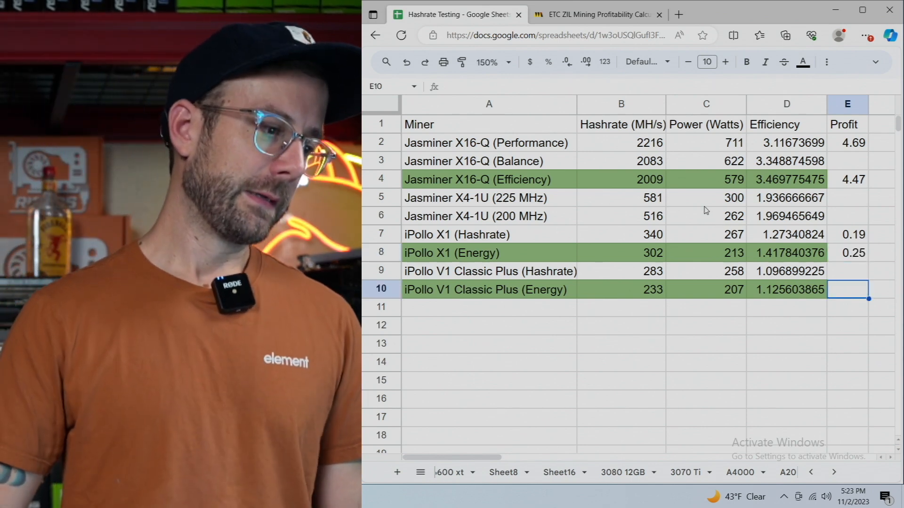
pyautogui.moveTo(689, 217)
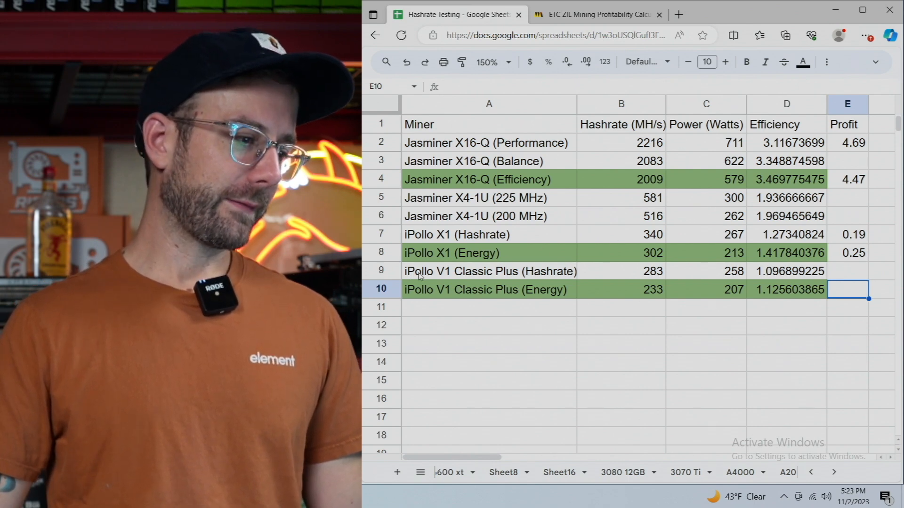
# Step: Calculate the iPollo V1 Classic Plus (Hashrate) profit at 283 W and record 0.04 in E9
pyautogui.click(485, 271)
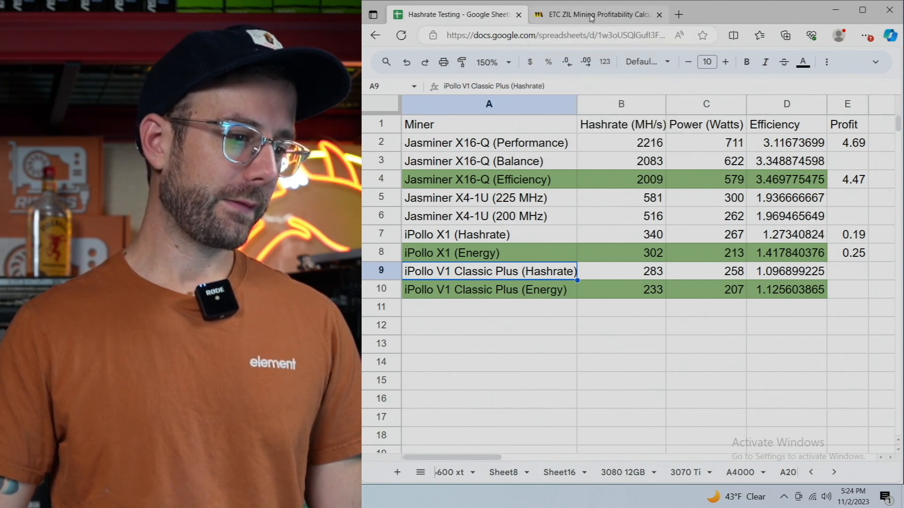
pyautogui.click(600, 16)
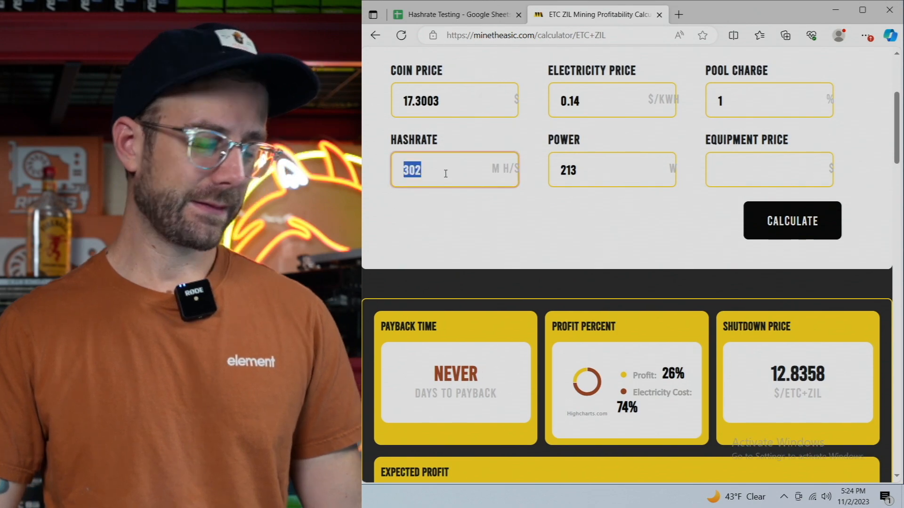
pyautogui.write('283')
pyautogui.click(612, 170)
pyautogui.write('258')
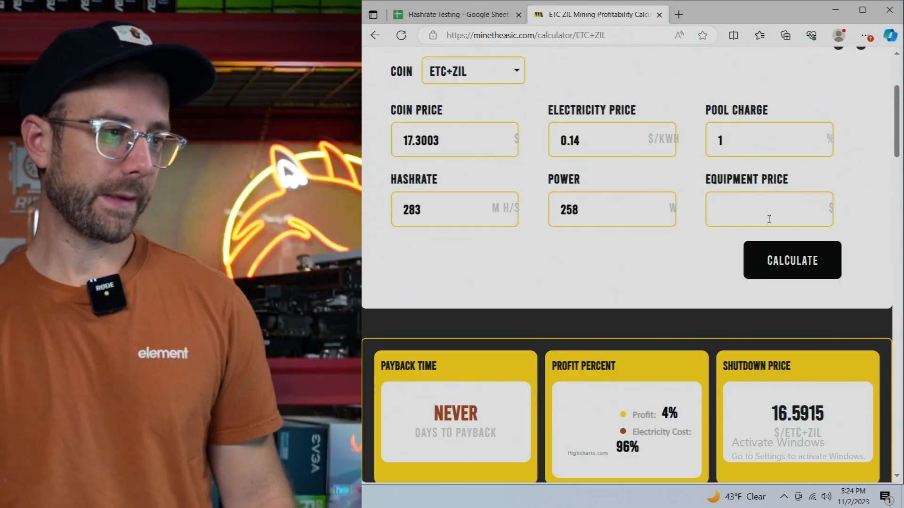
pyautogui.scroll(-3)
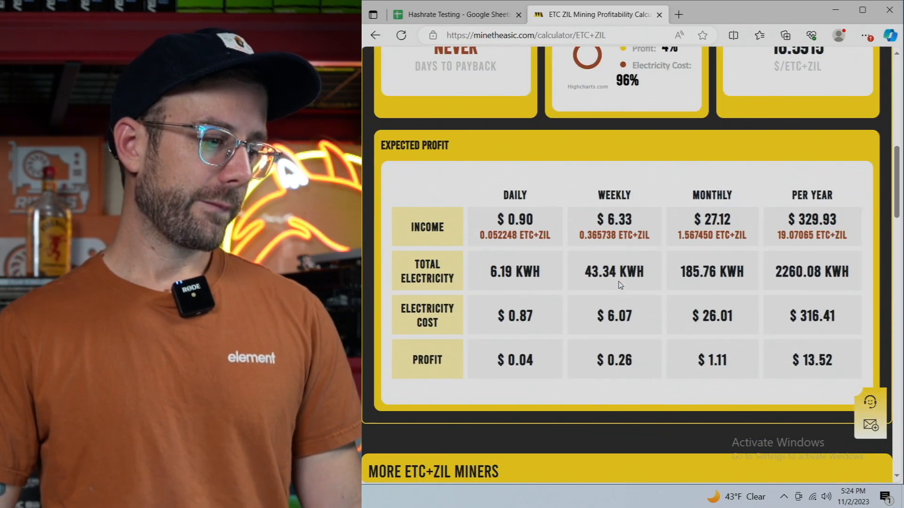
pyautogui.click(457, 15)
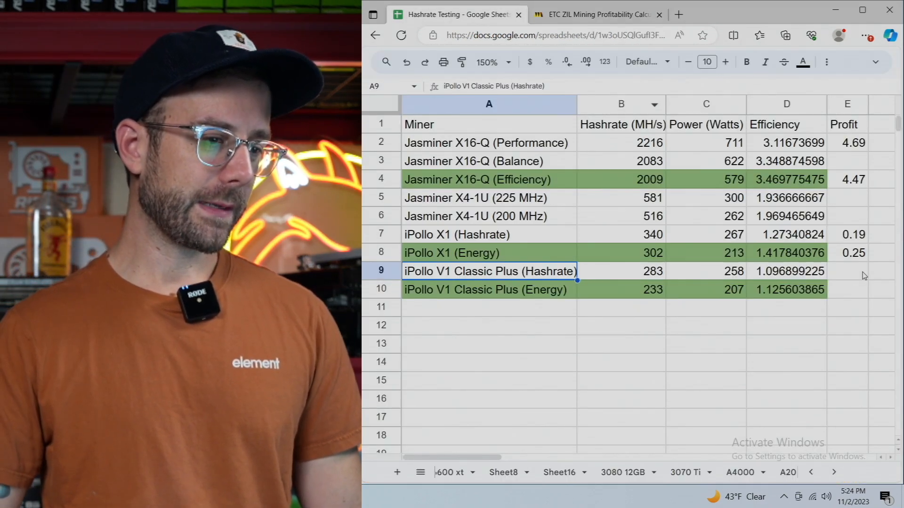
pyautogui.write('.04')
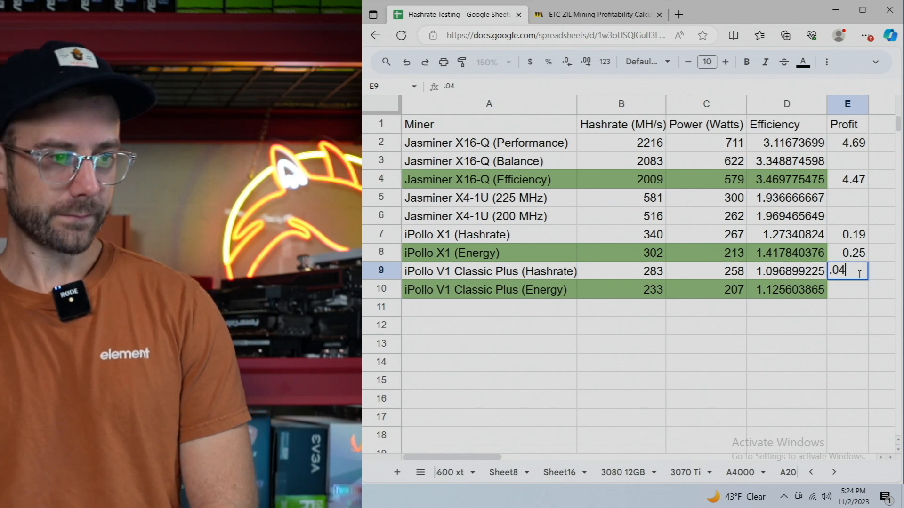
pyautogui.press('Enter')
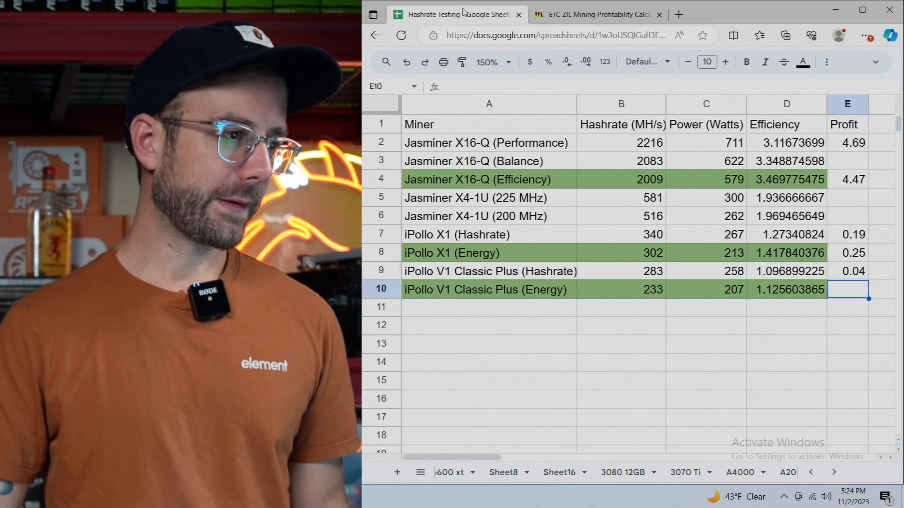
# Step: Calculate the iPollo V1 Classic Plus (Energy) profit for 233 MH/s at 207 W, giving 0.05
pyautogui.click(599, 14)
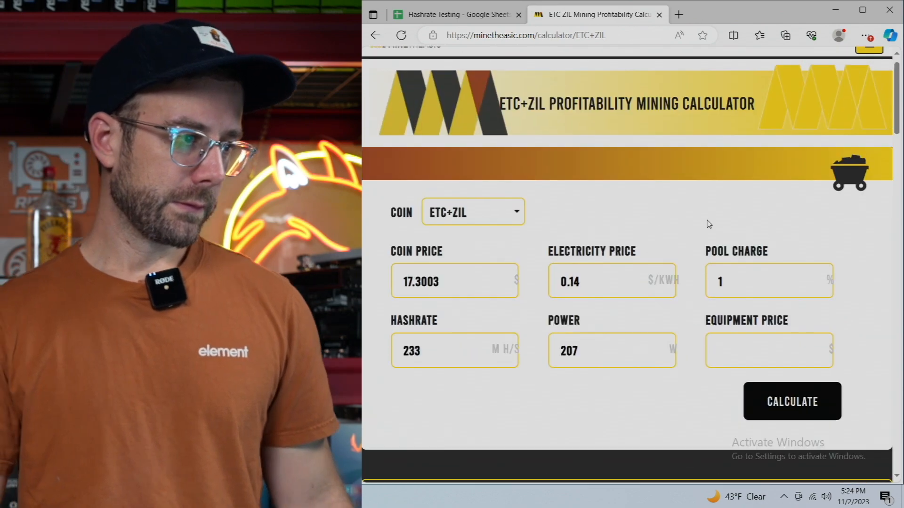
pyautogui.click(791, 401)
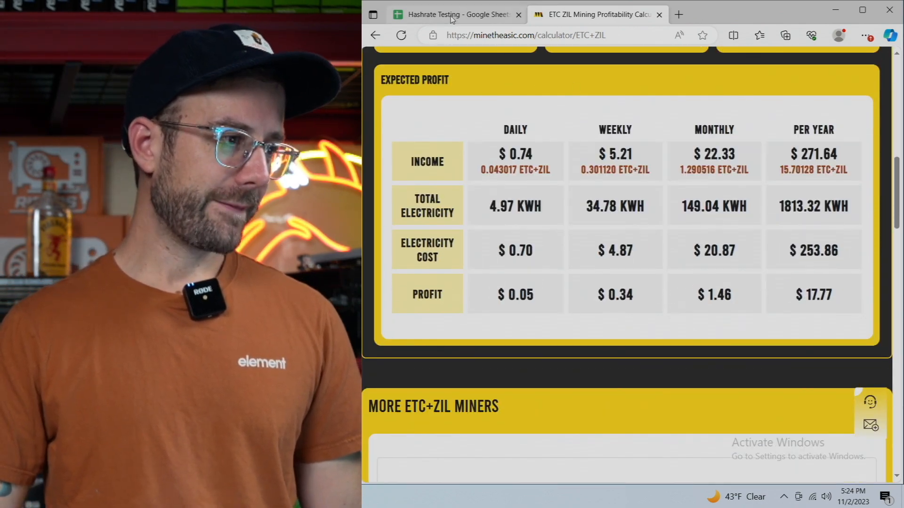
pyautogui.click(456, 15)
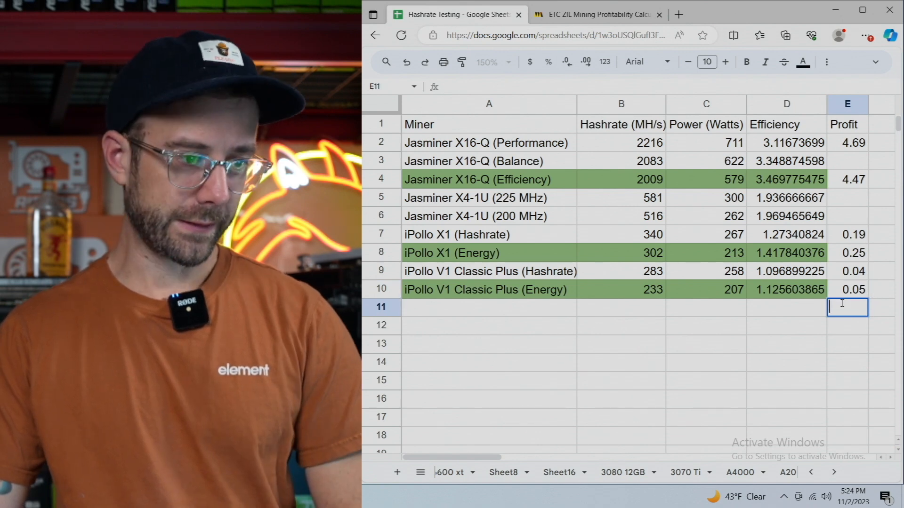
pyautogui.click(848, 217)
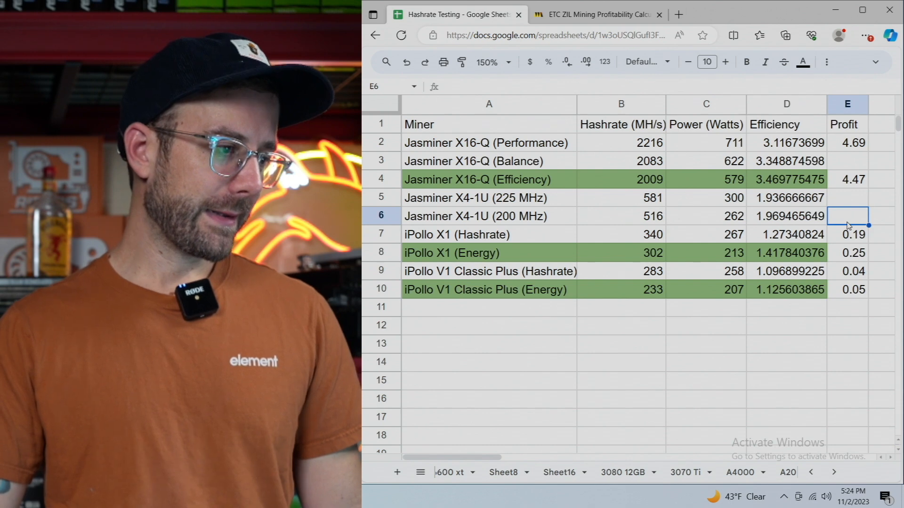
# Step: Calculate the Jasminer X16-Q (Balance) profit at 2083 MH/s and 622 W, giving 4.56 for E3
pyautogui.click(847, 161)
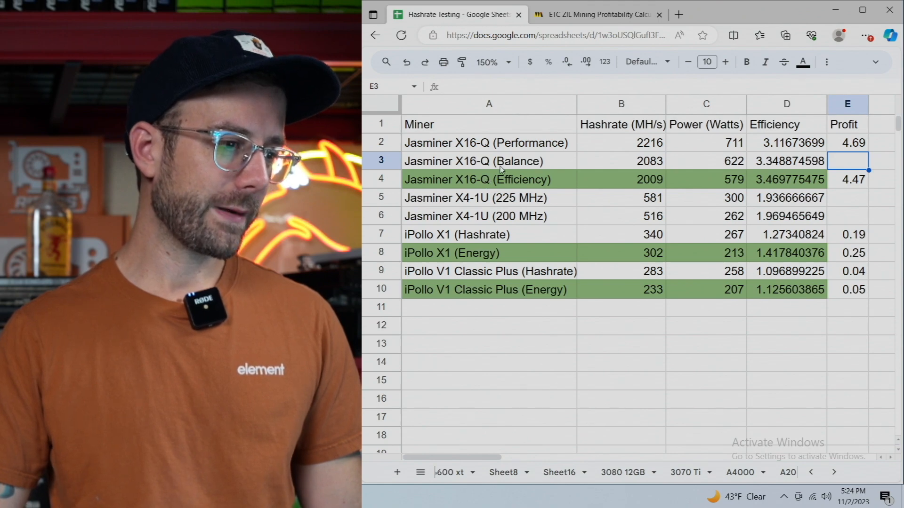
pyautogui.click(597, 15)
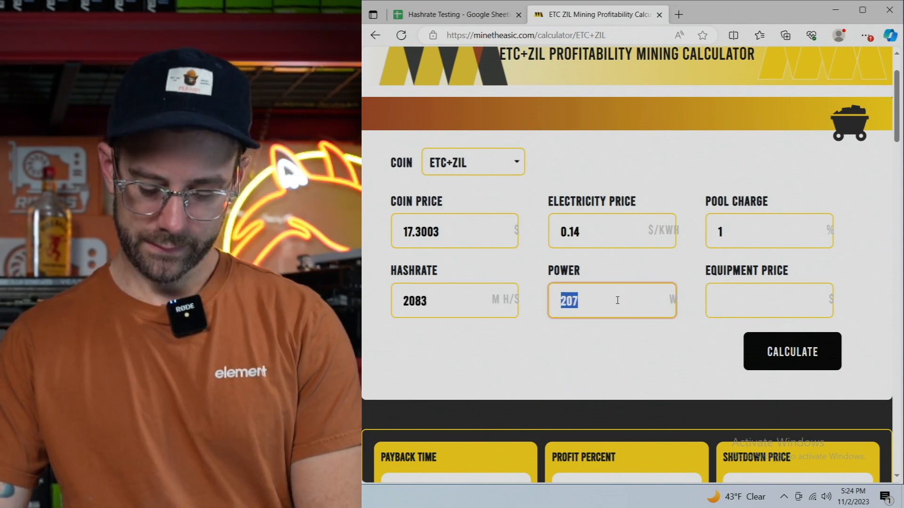
pyautogui.write('622')
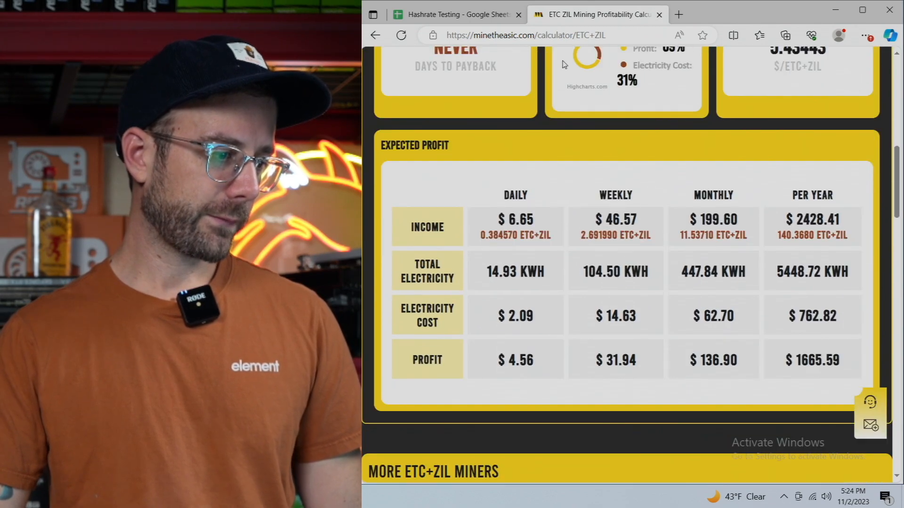
pyautogui.click(458, 15)
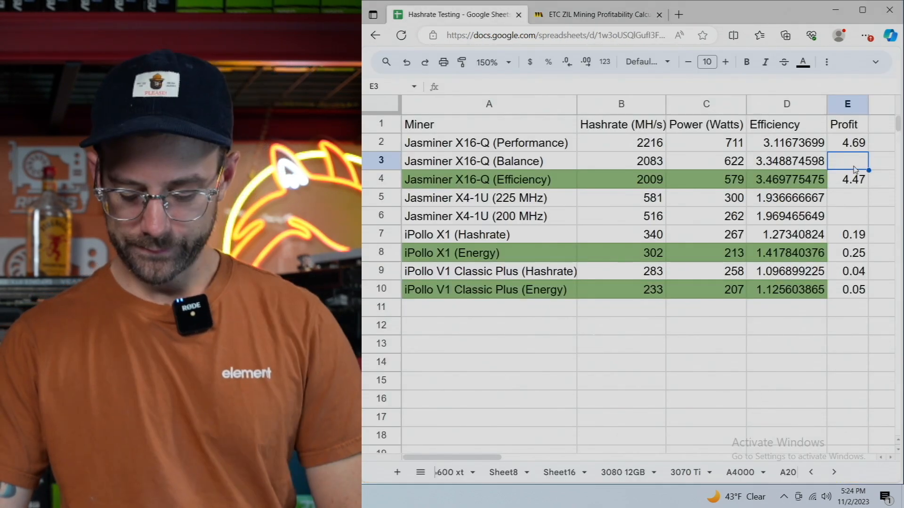
pyautogui.click(847, 197)
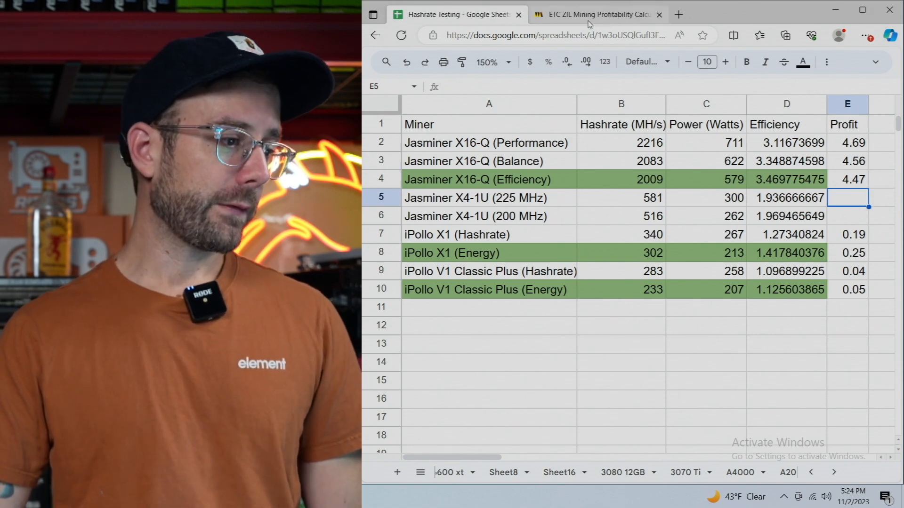
pyautogui.moveTo(591, 17)
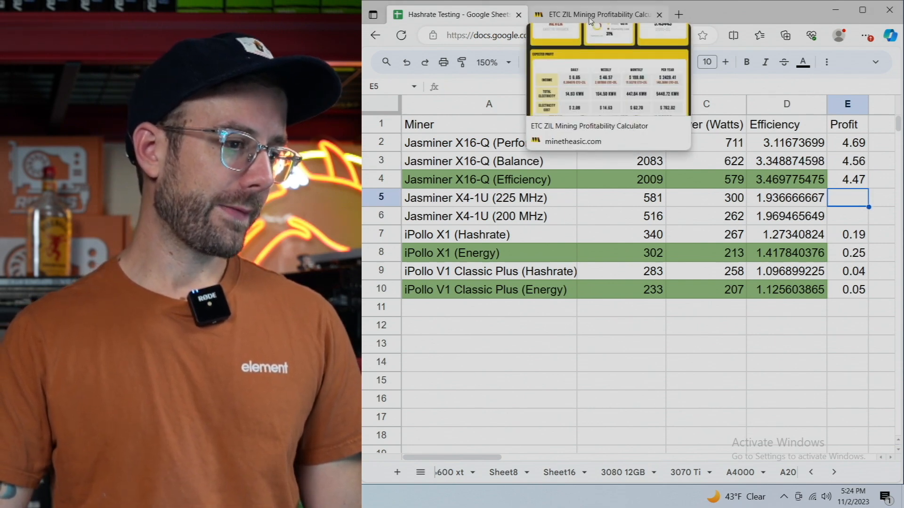
# Step: Switch the calculator coin to ETC alone with a .14 electricity price
pyautogui.click(595, 14)
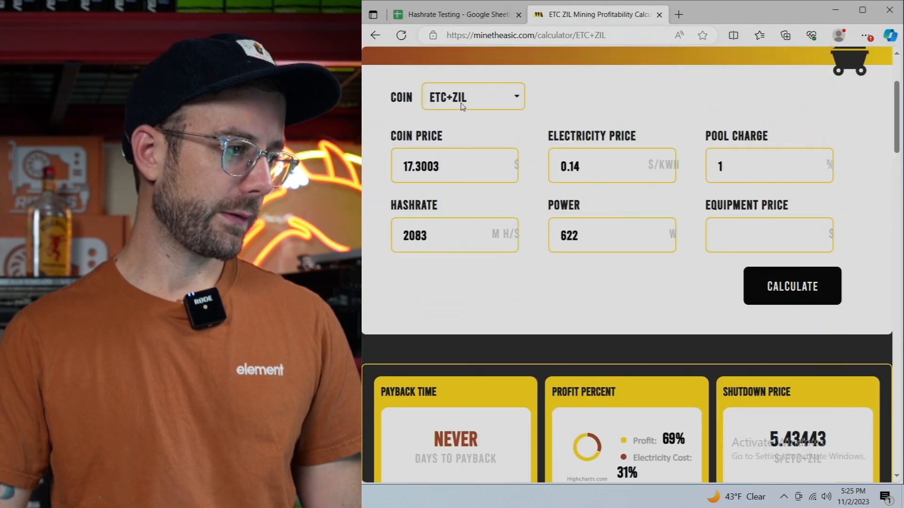
pyautogui.click(473, 96)
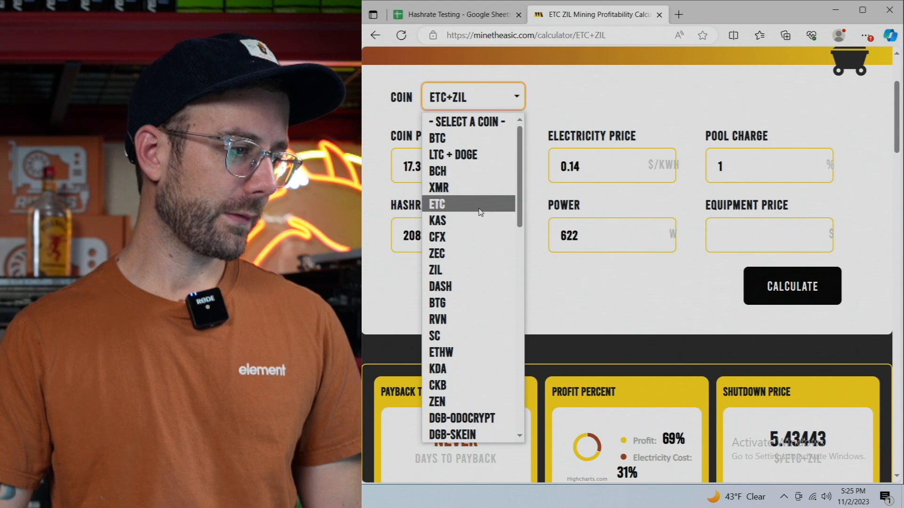
pyautogui.click(437, 204)
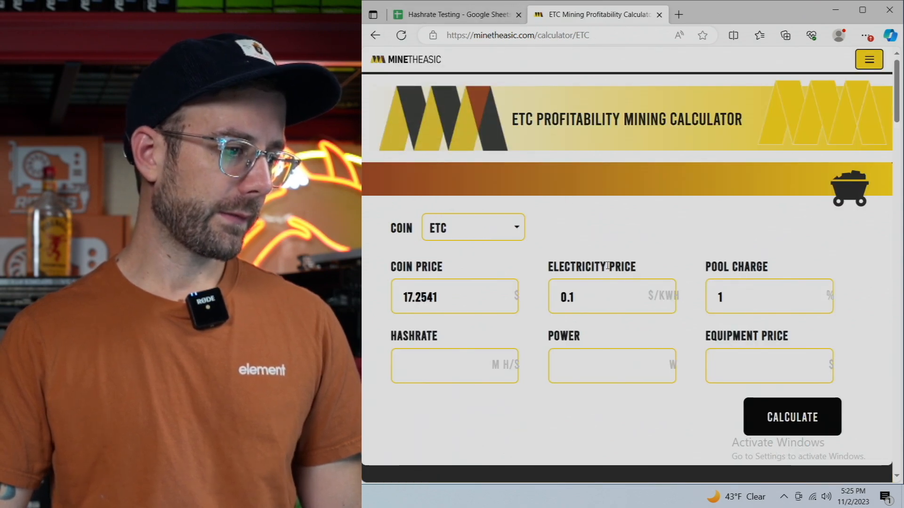
pyautogui.doubleClick(567, 297)
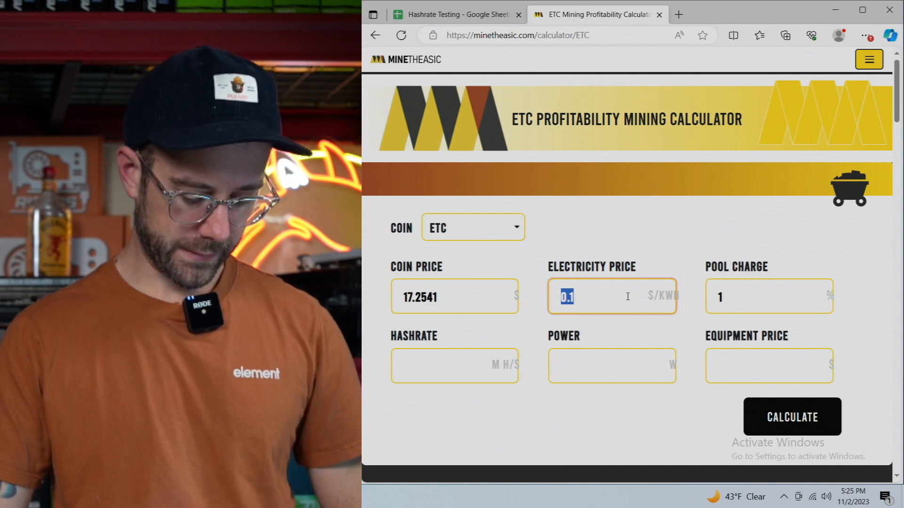
pyautogui.write('.14')
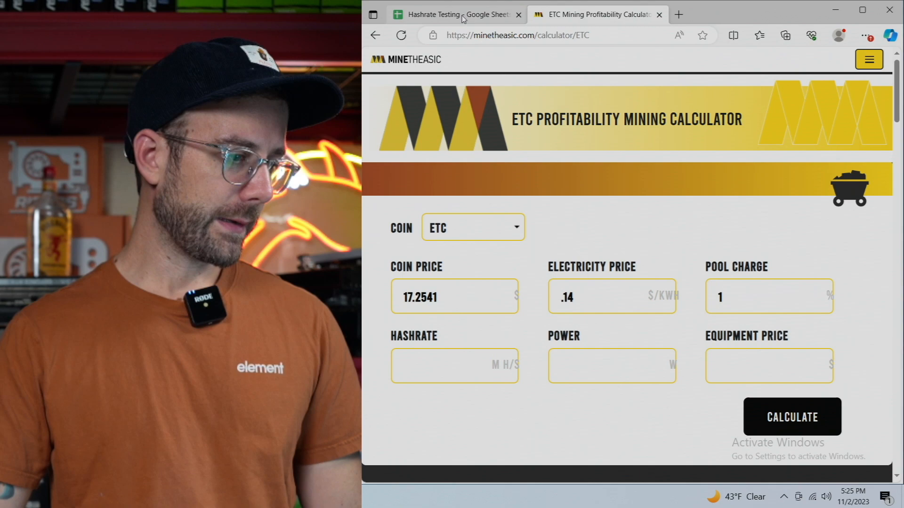
pyautogui.click(455, 14)
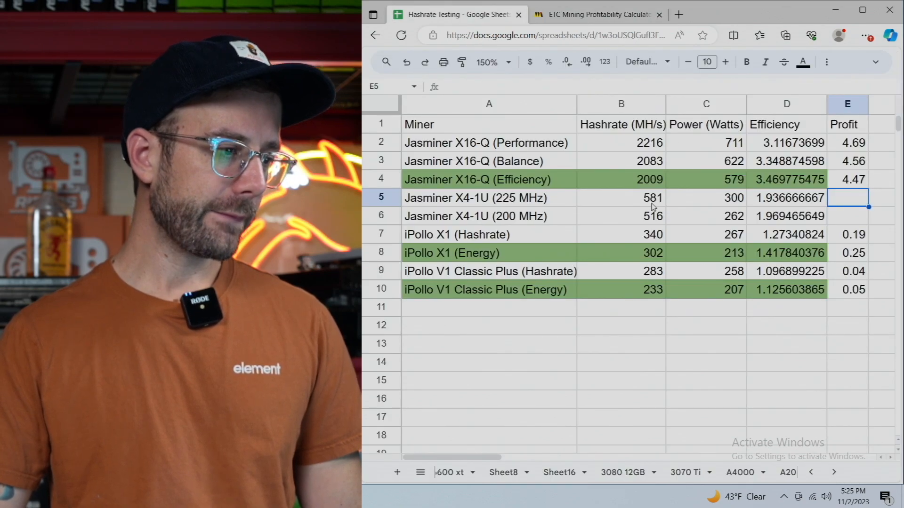
pyautogui.click(599, 15)
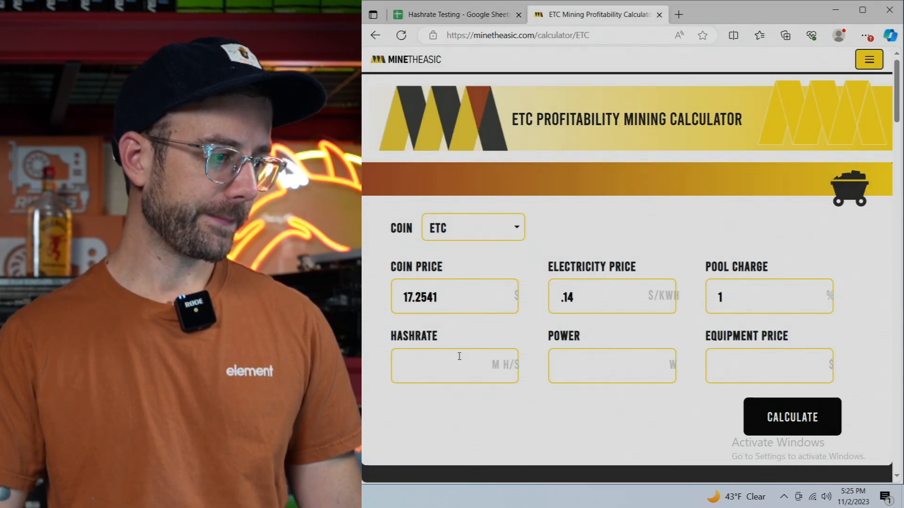
# Step: Calculate the X4-1U 225 MHz profit at 581 MH/s and 300 W and record 0.09 in E5
pyautogui.write('581')
pyautogui.write('300')
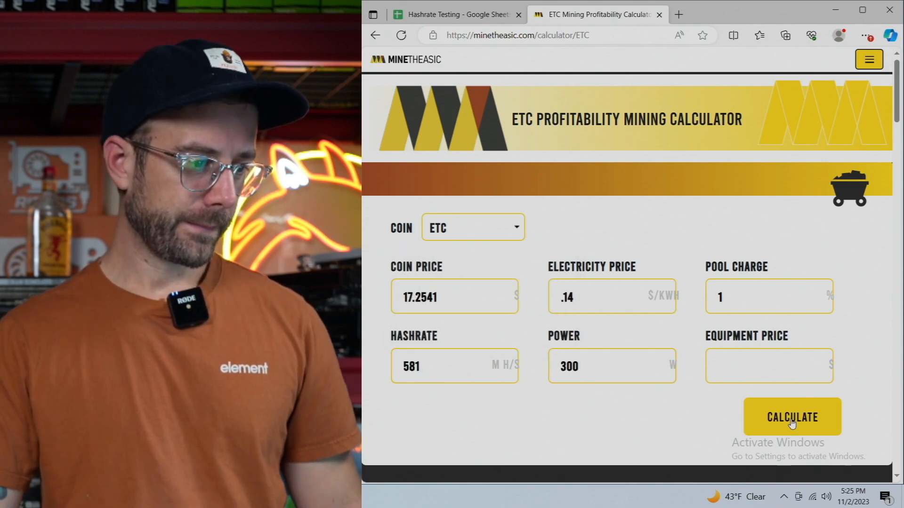
pyautogui.click(793, 417)
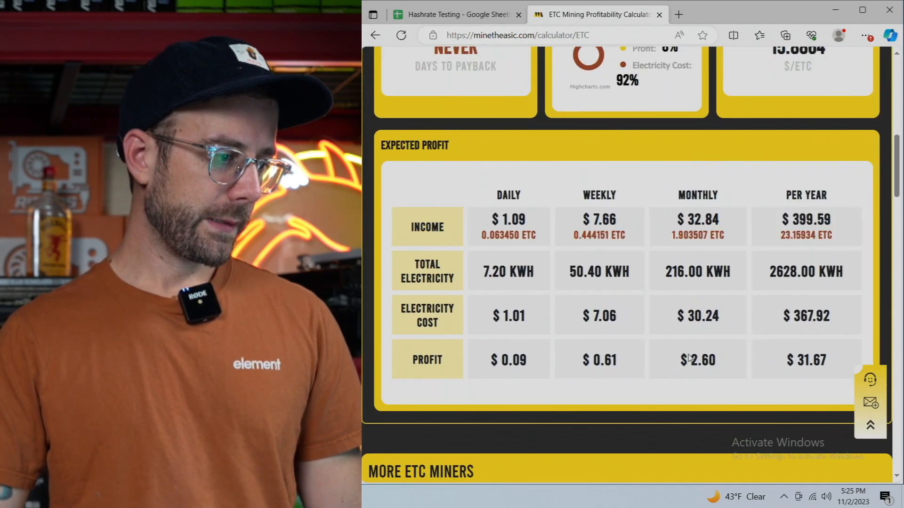
pyautogui.click(459, 15)
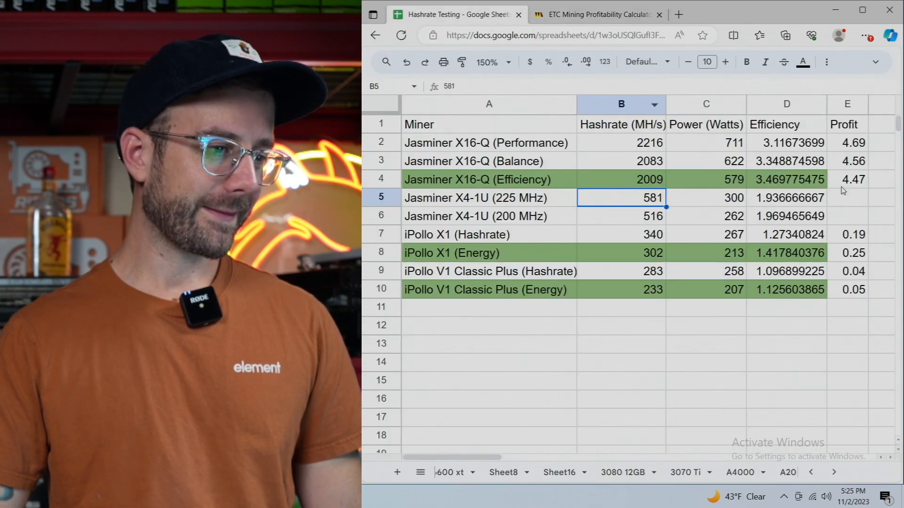
pyautogui.write('.09')
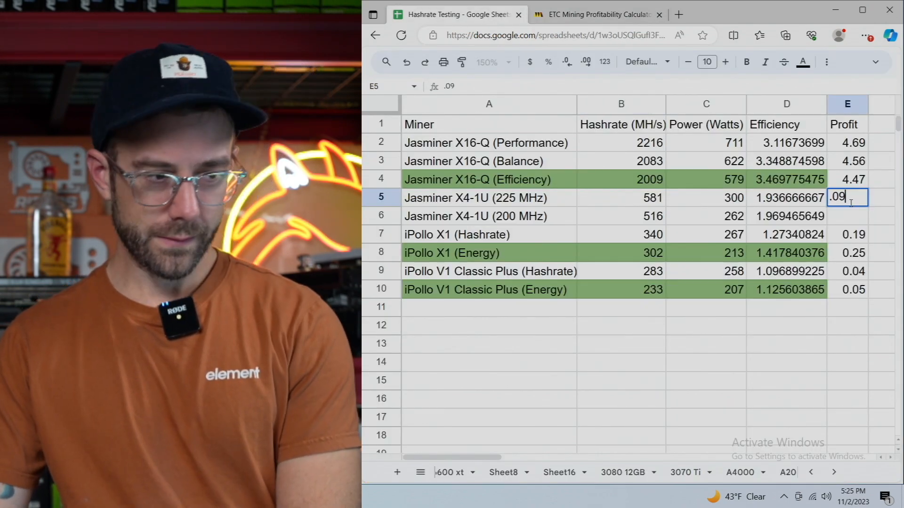
pyautogui.press('Enter')
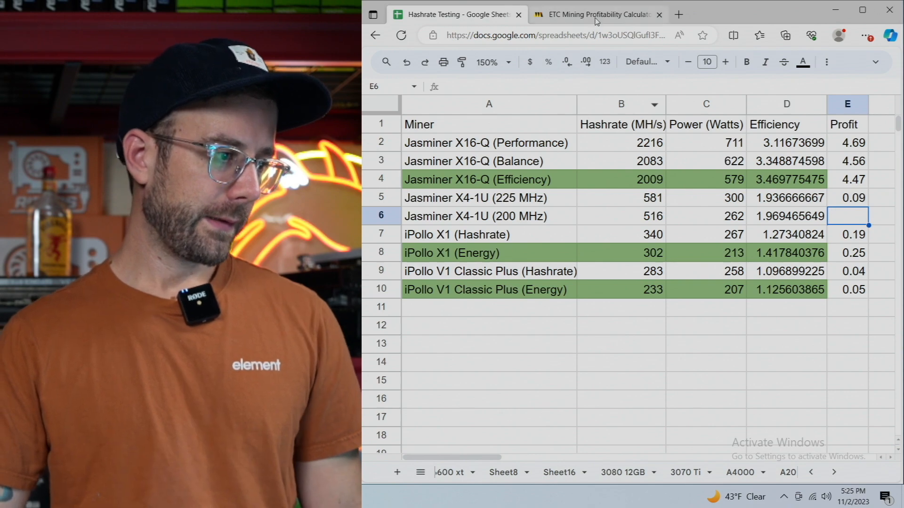
pyautogui.click(597, 15)
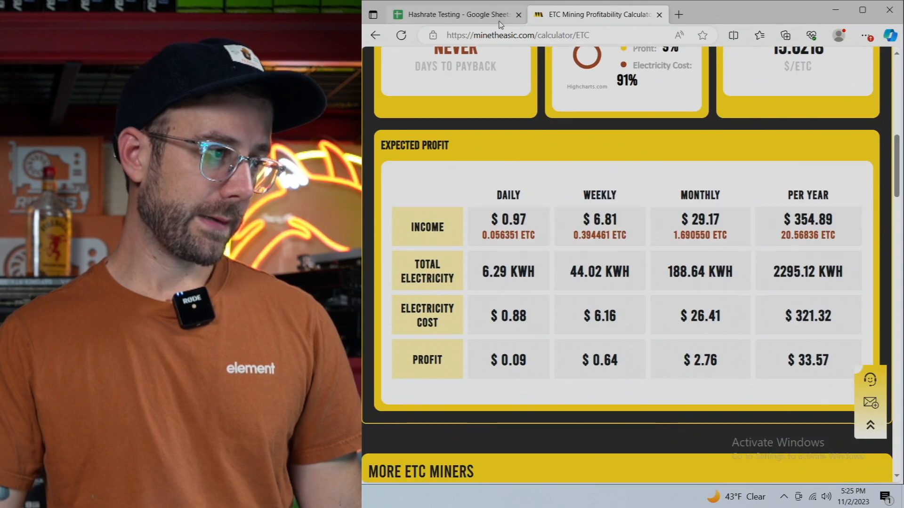
pyautogui.click(455, 14)
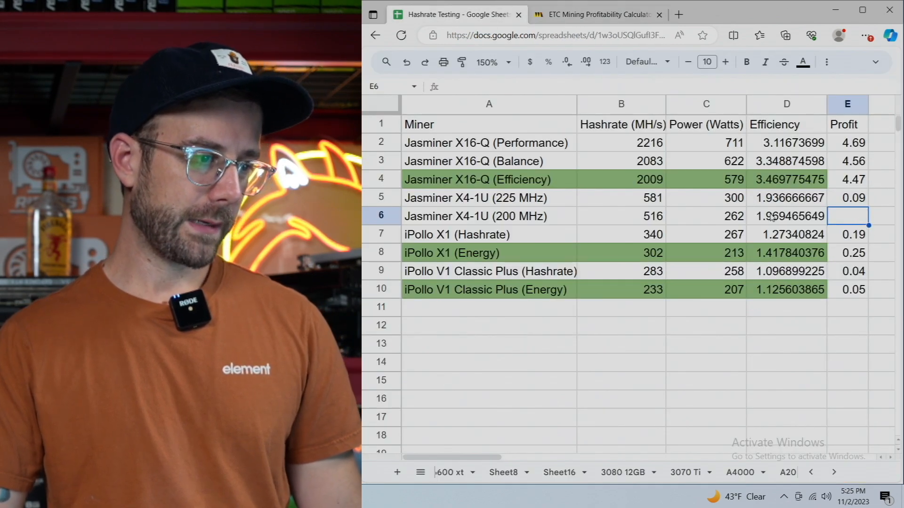